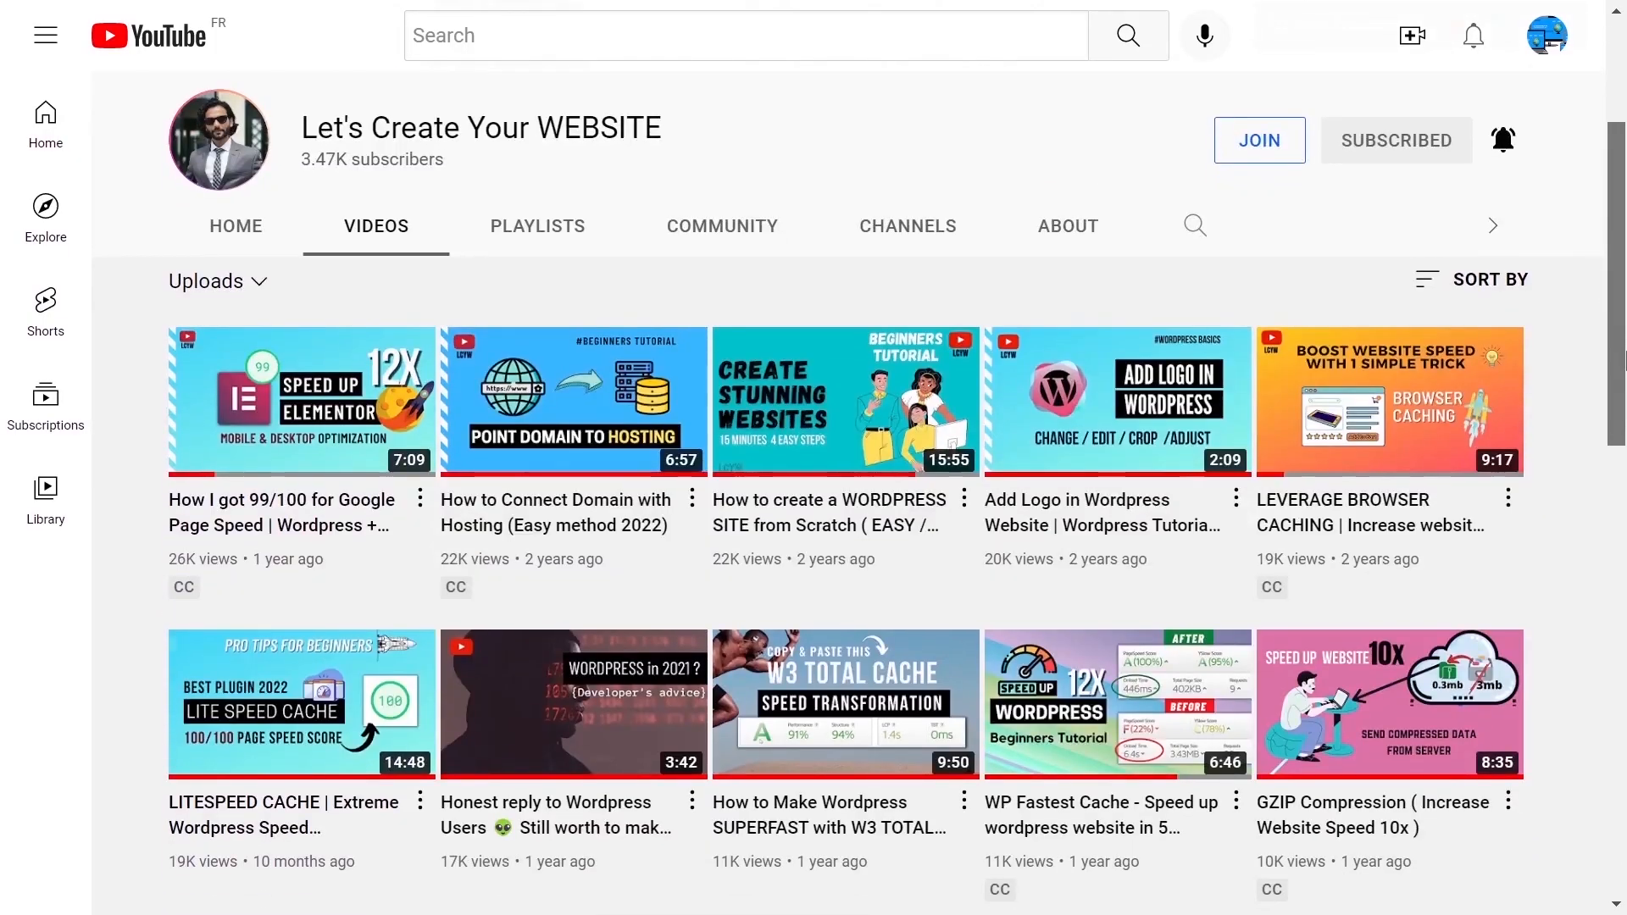
Install the Query Monitor plugin from Plugins > Add New and activate it
{"action": "scroll", "scroll_direction": "down", "scroll_amount": 3}
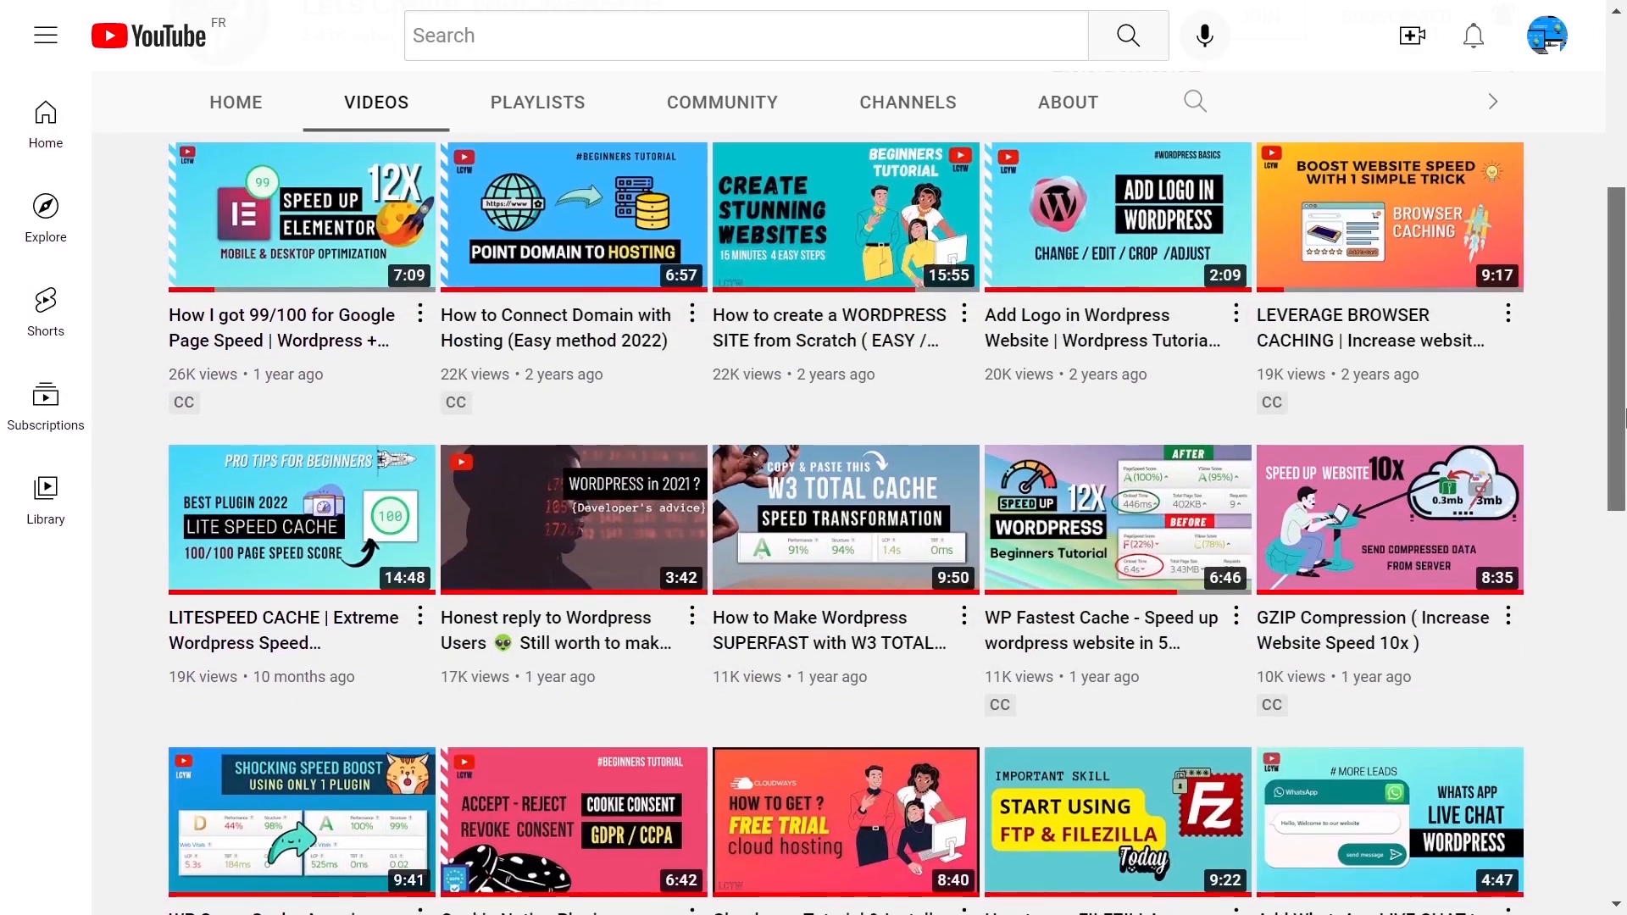
{"action": "scroll", "scroll_direction": "down", "scroll_amount": 3}
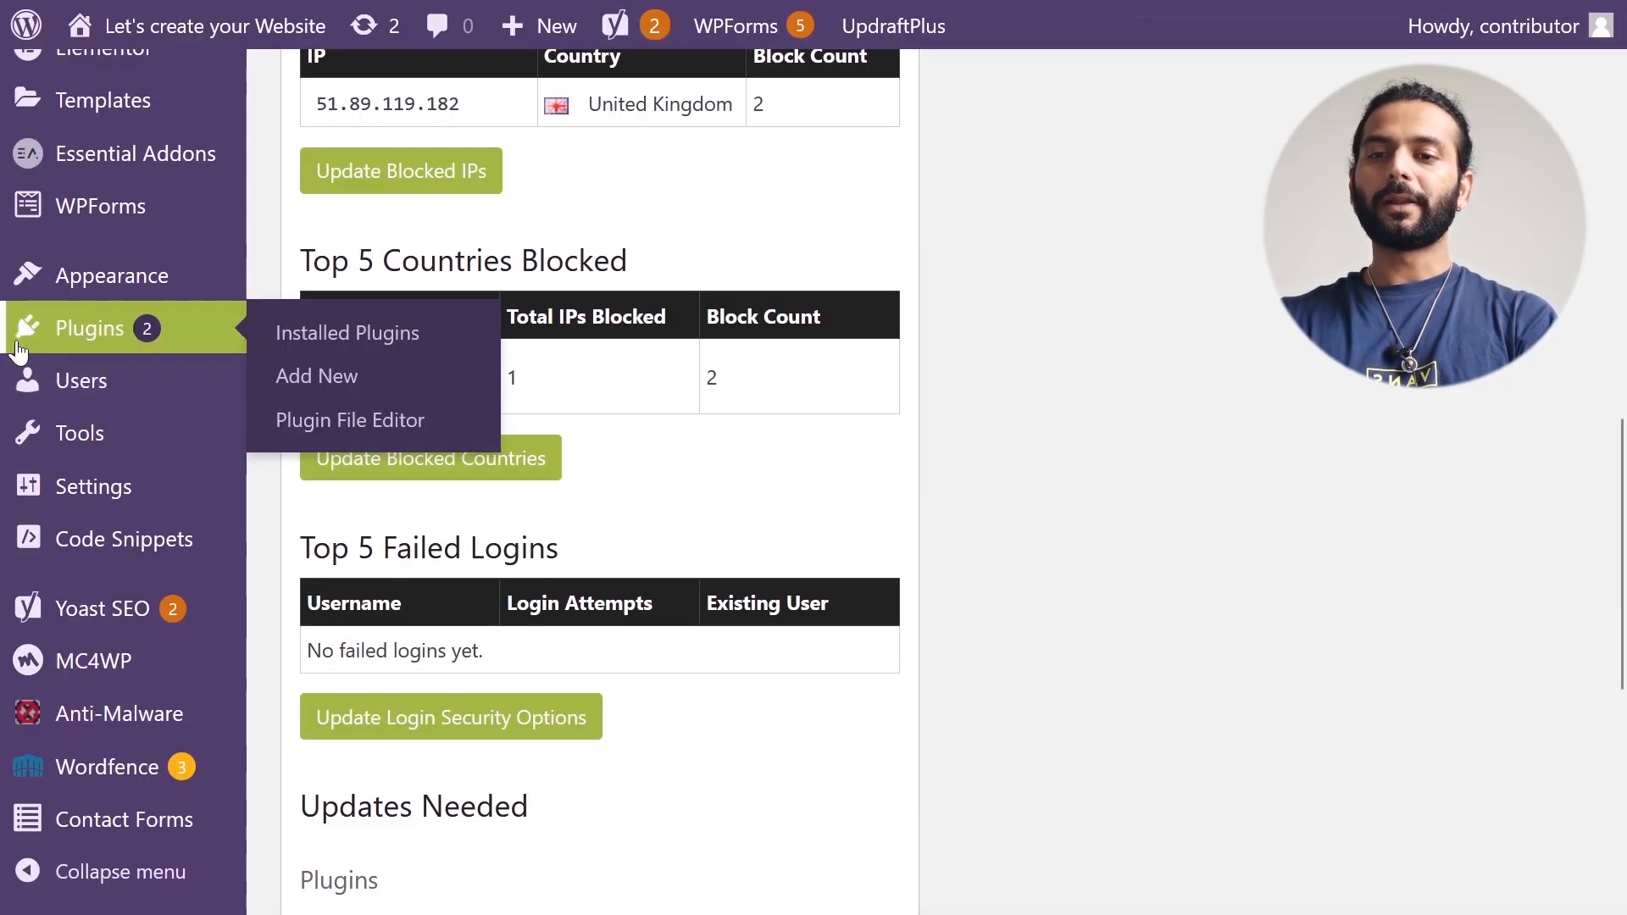
{"action": "left_click", "coordinate": [316, 376]}
{"action": "type", "text": "query moni"}
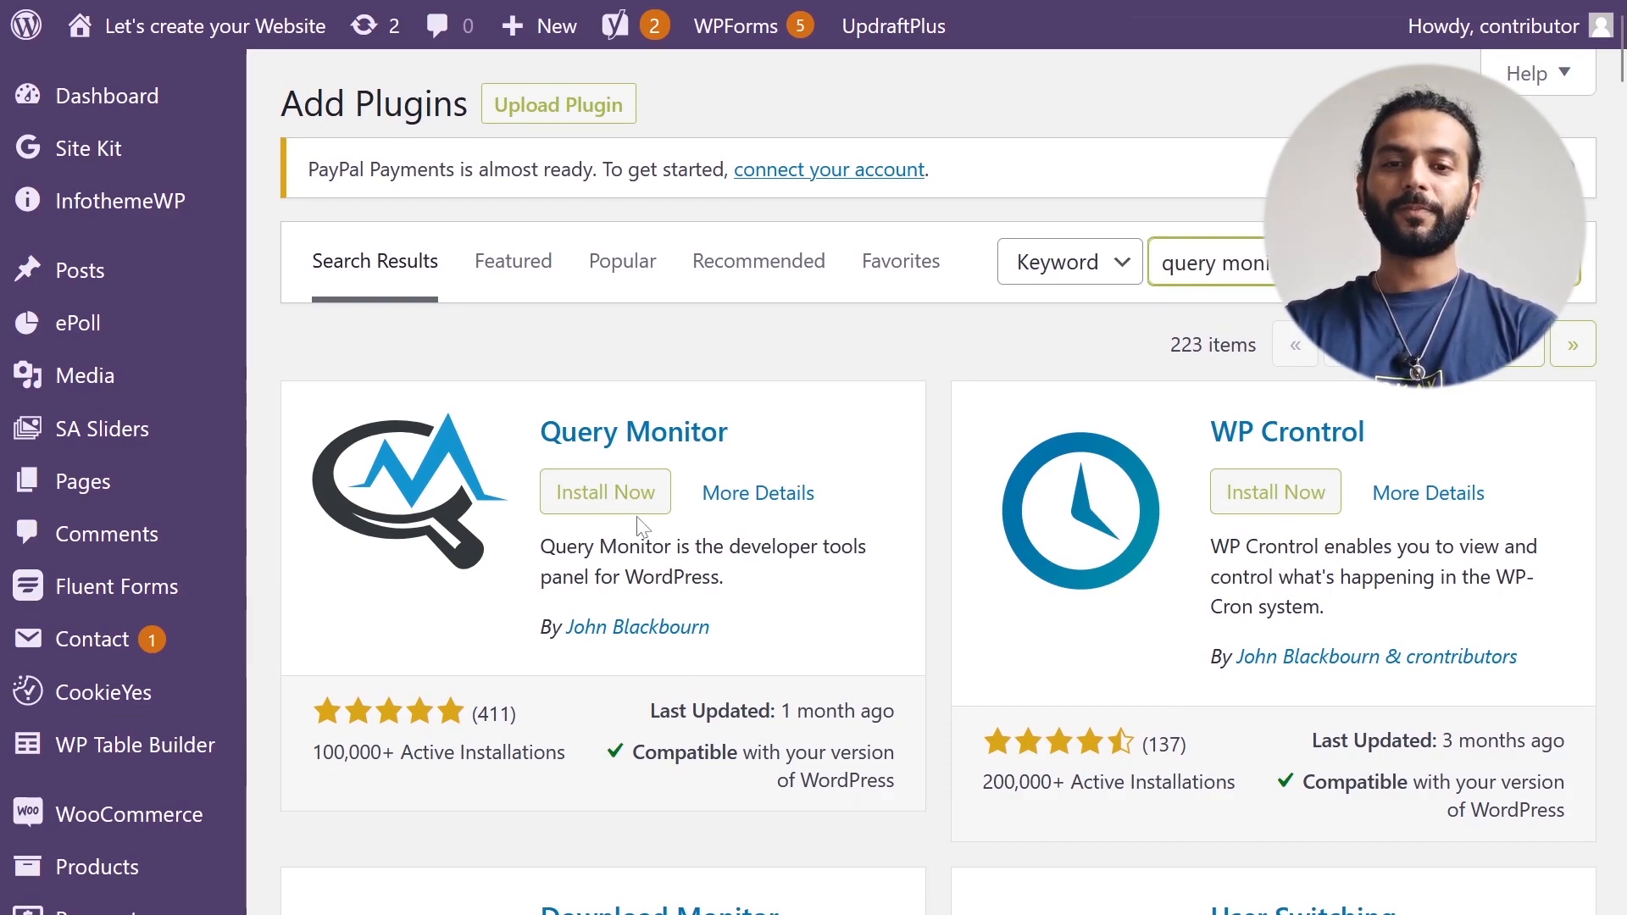
{"action": "left_click", "coordinate": [605, 491]}
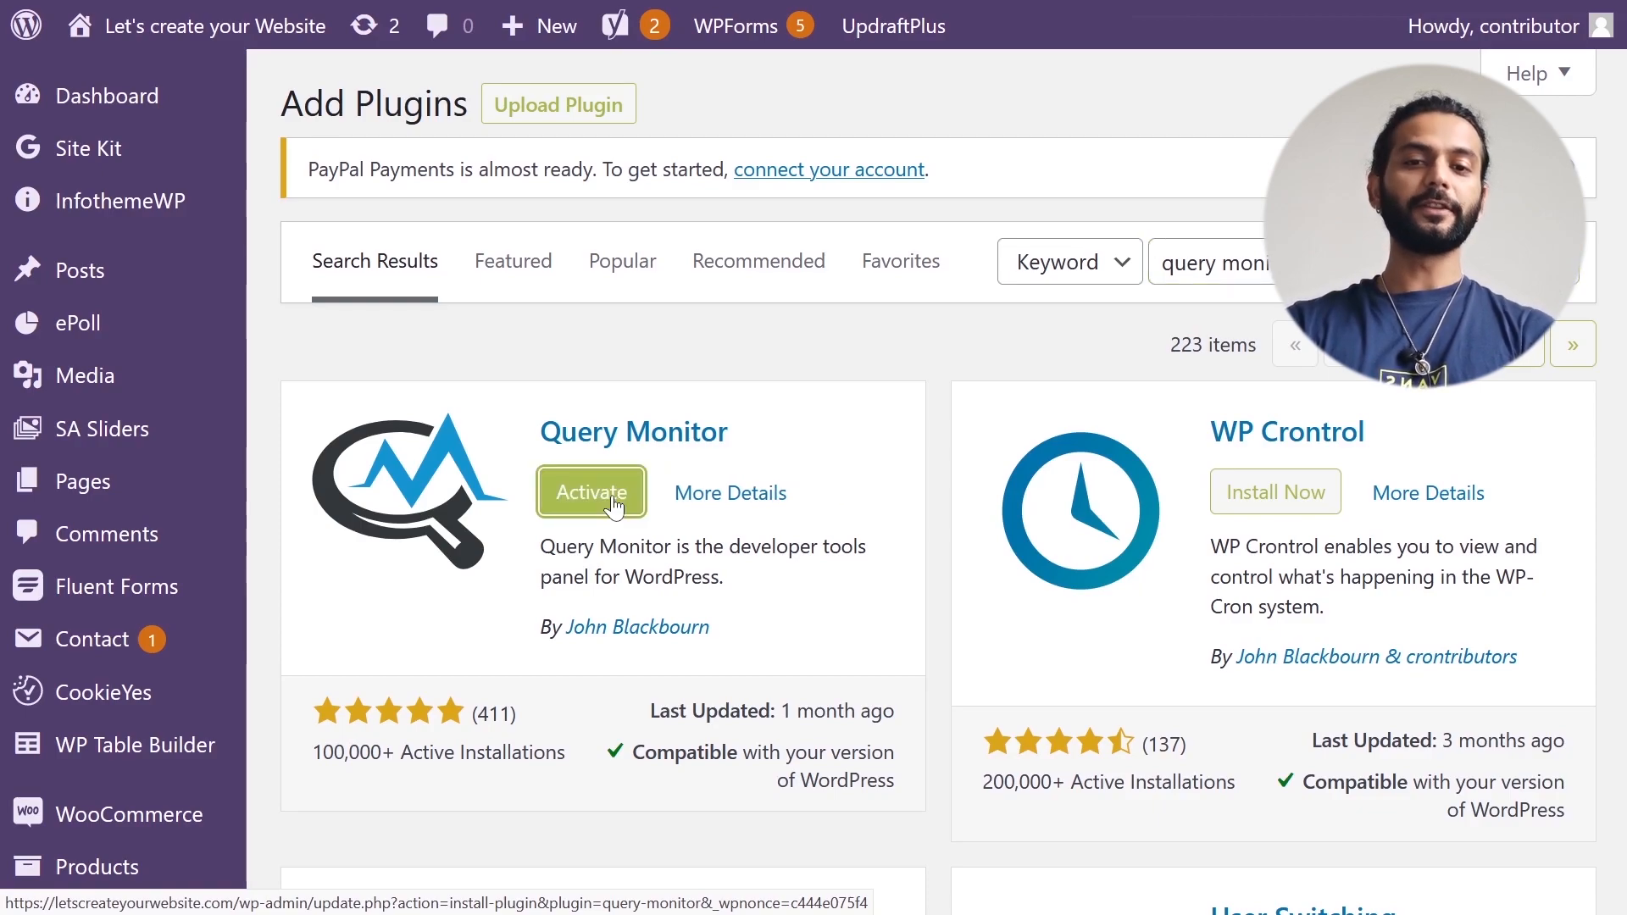
{"action": "left_click", "coordinate": [589, 491]}
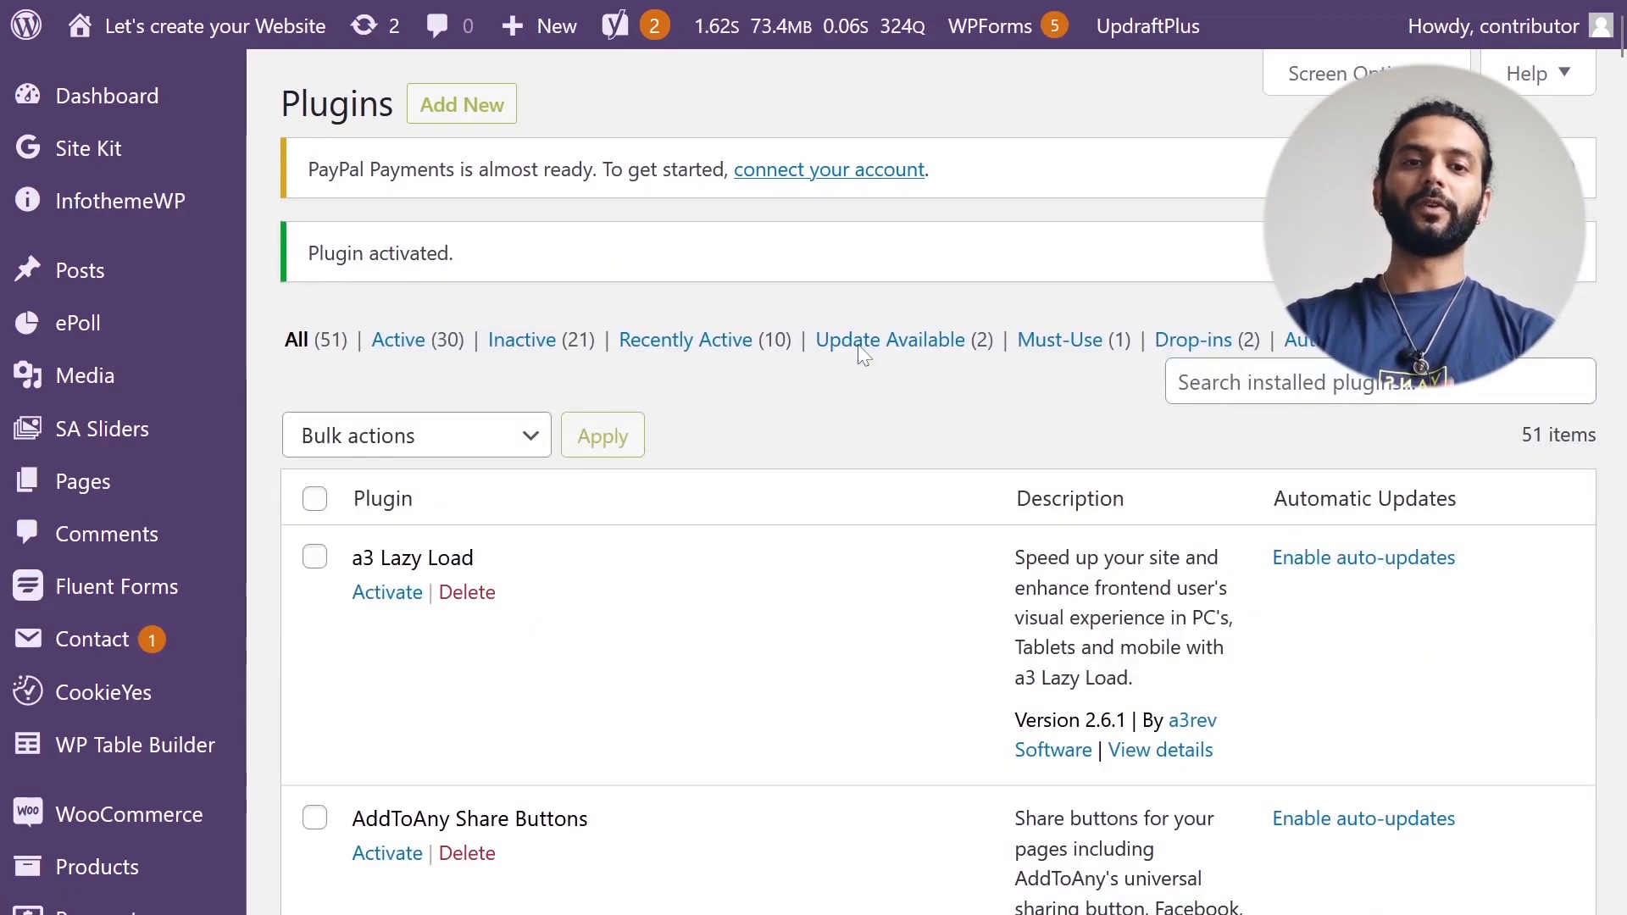
{"action": "mouse_move", "coordinate": [896, 126]}
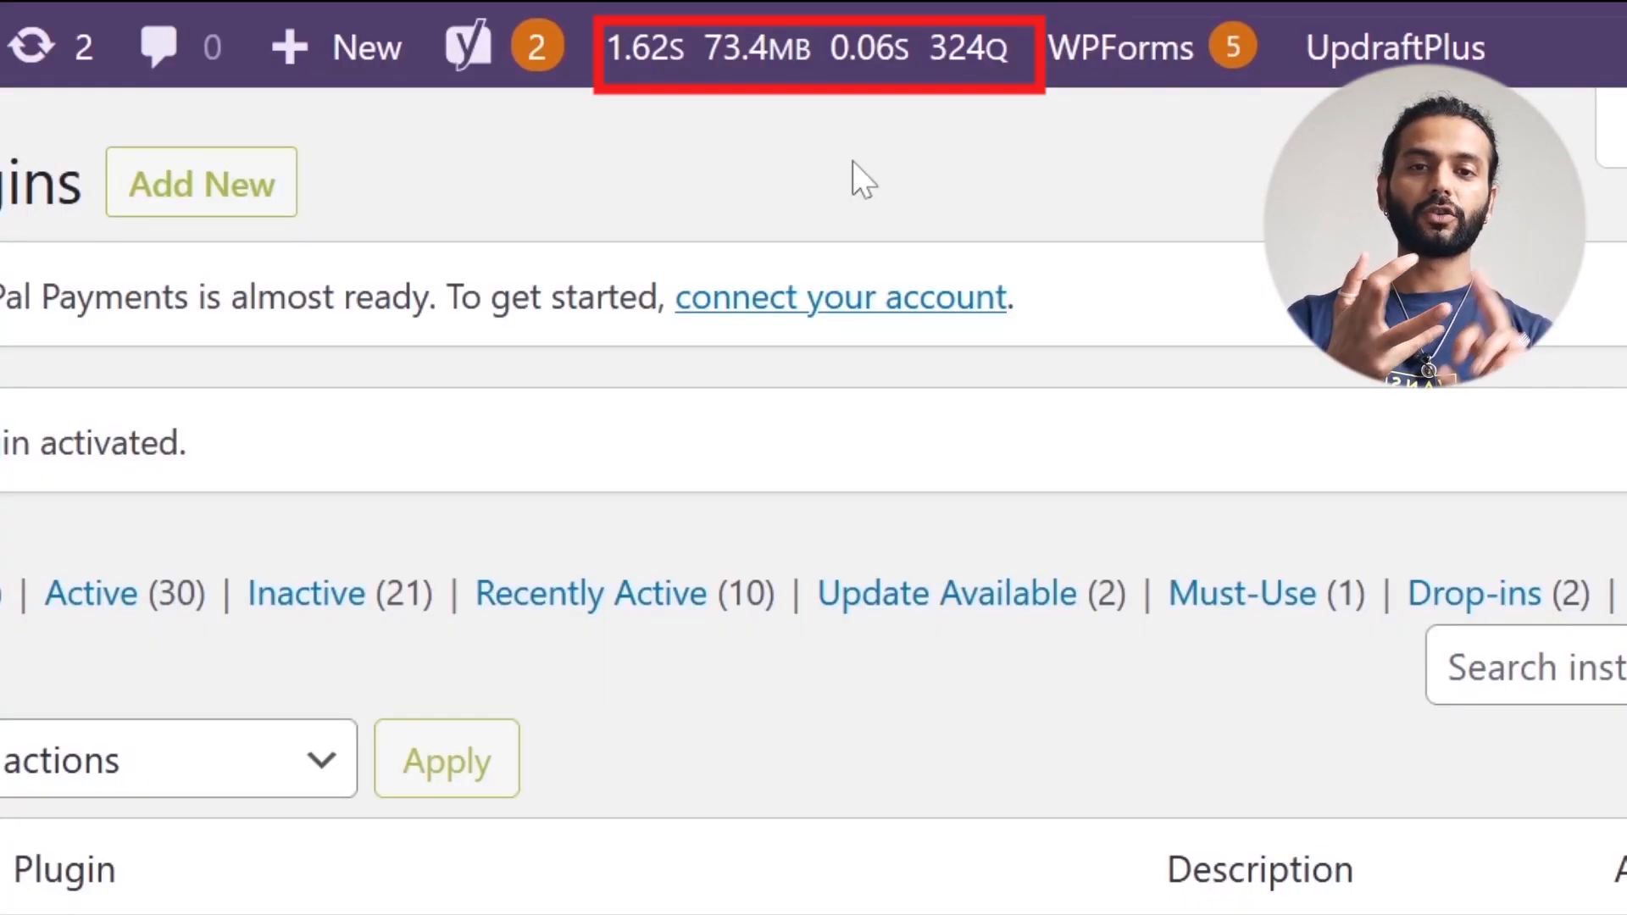
{"action": "mouse_move", "coordinate": [773, 156]}
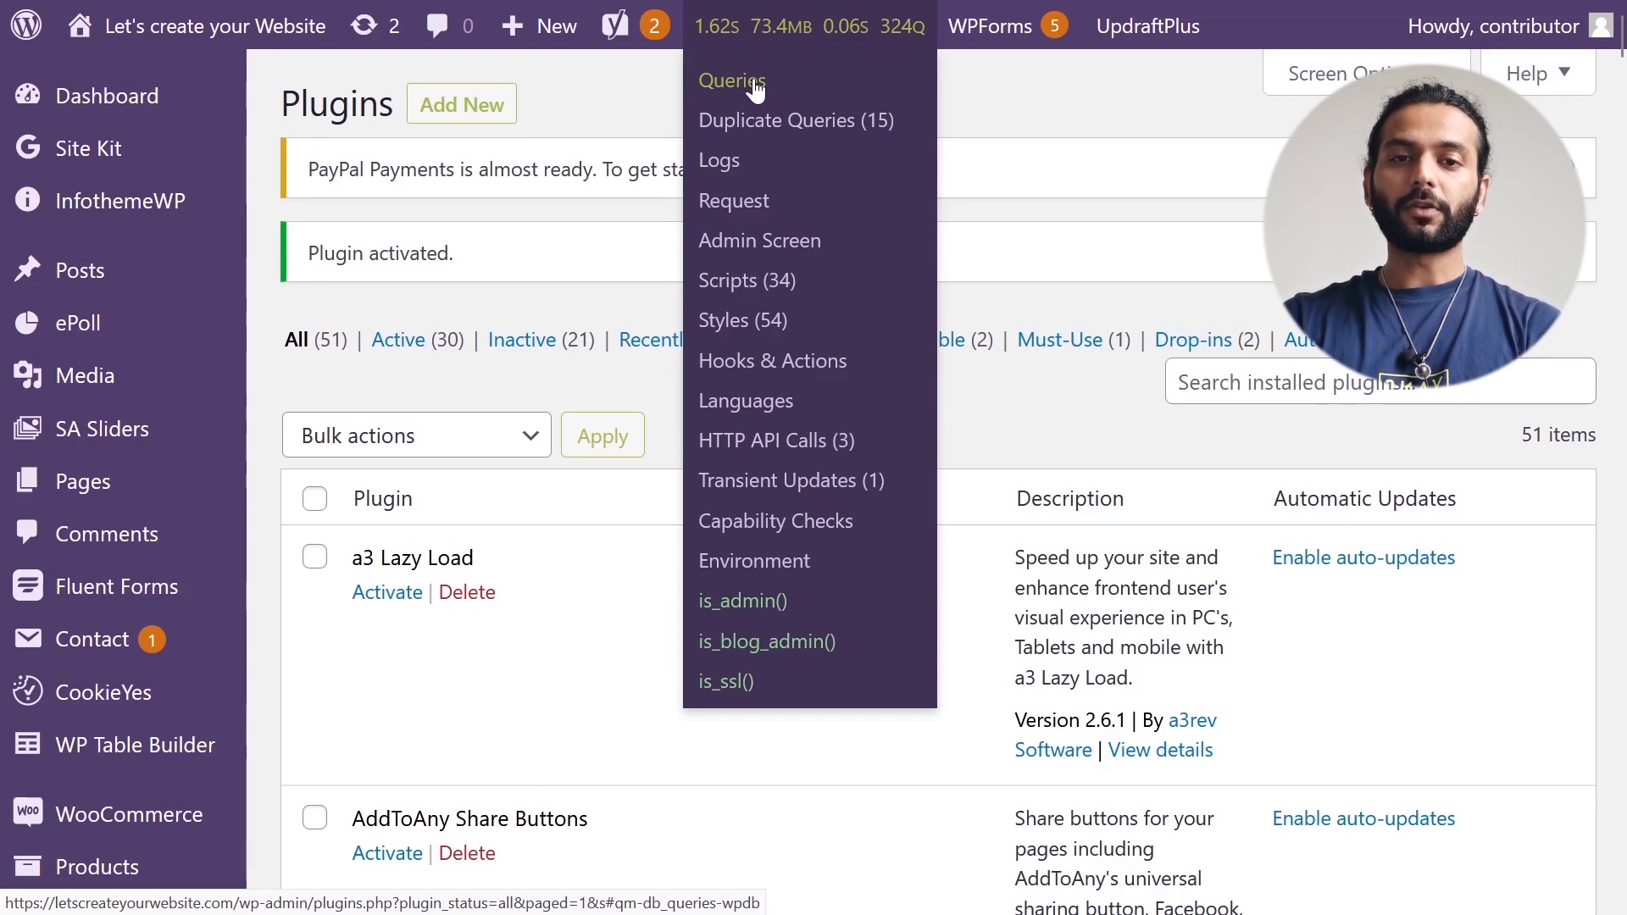
Show the Queries panel listing all 324 database queries with SQL and callers
{"action": "left_click", "coordinate": [731, 81]}
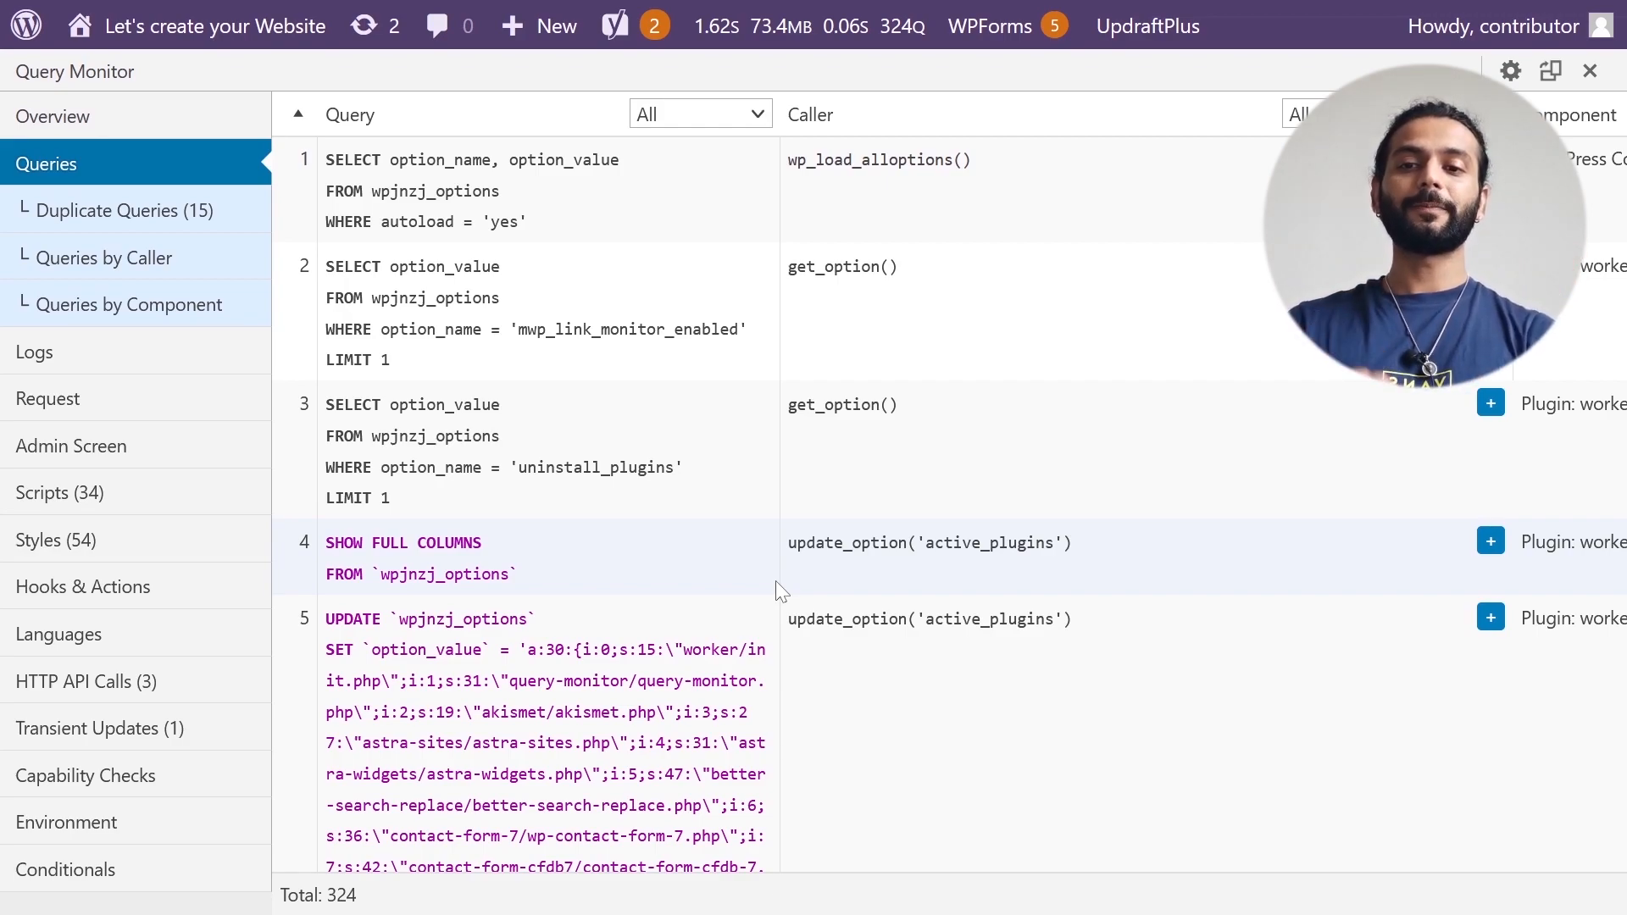
{"action": "mouse_move", "coordinate": [103, 258]}
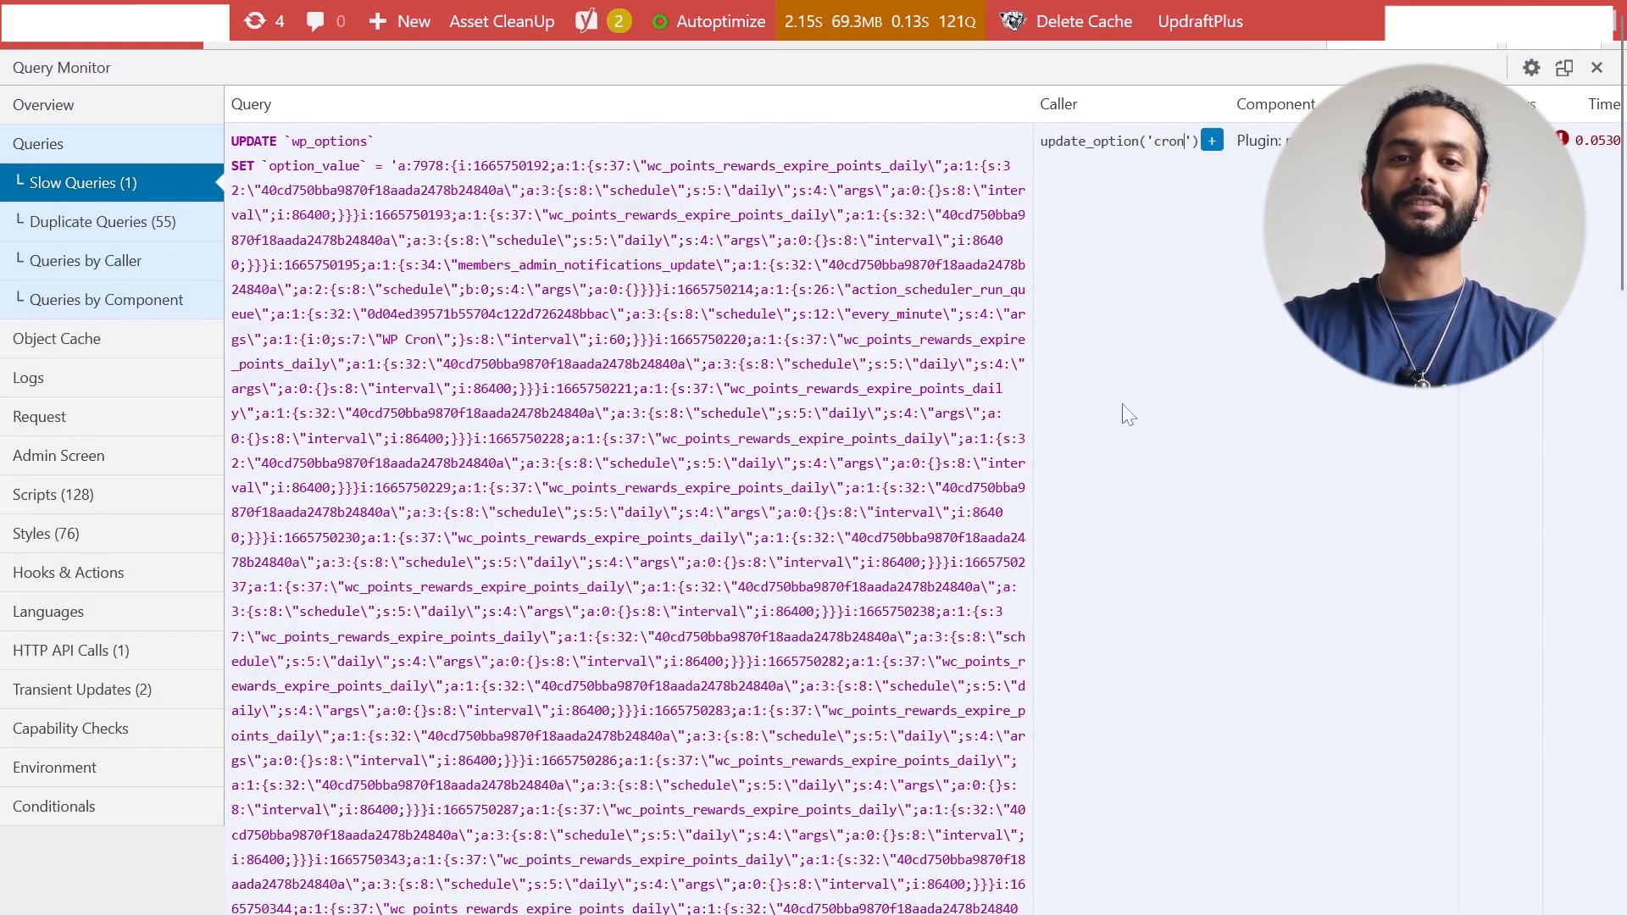
{"action": "mouse_move", "coordinate": [1172, 434]}
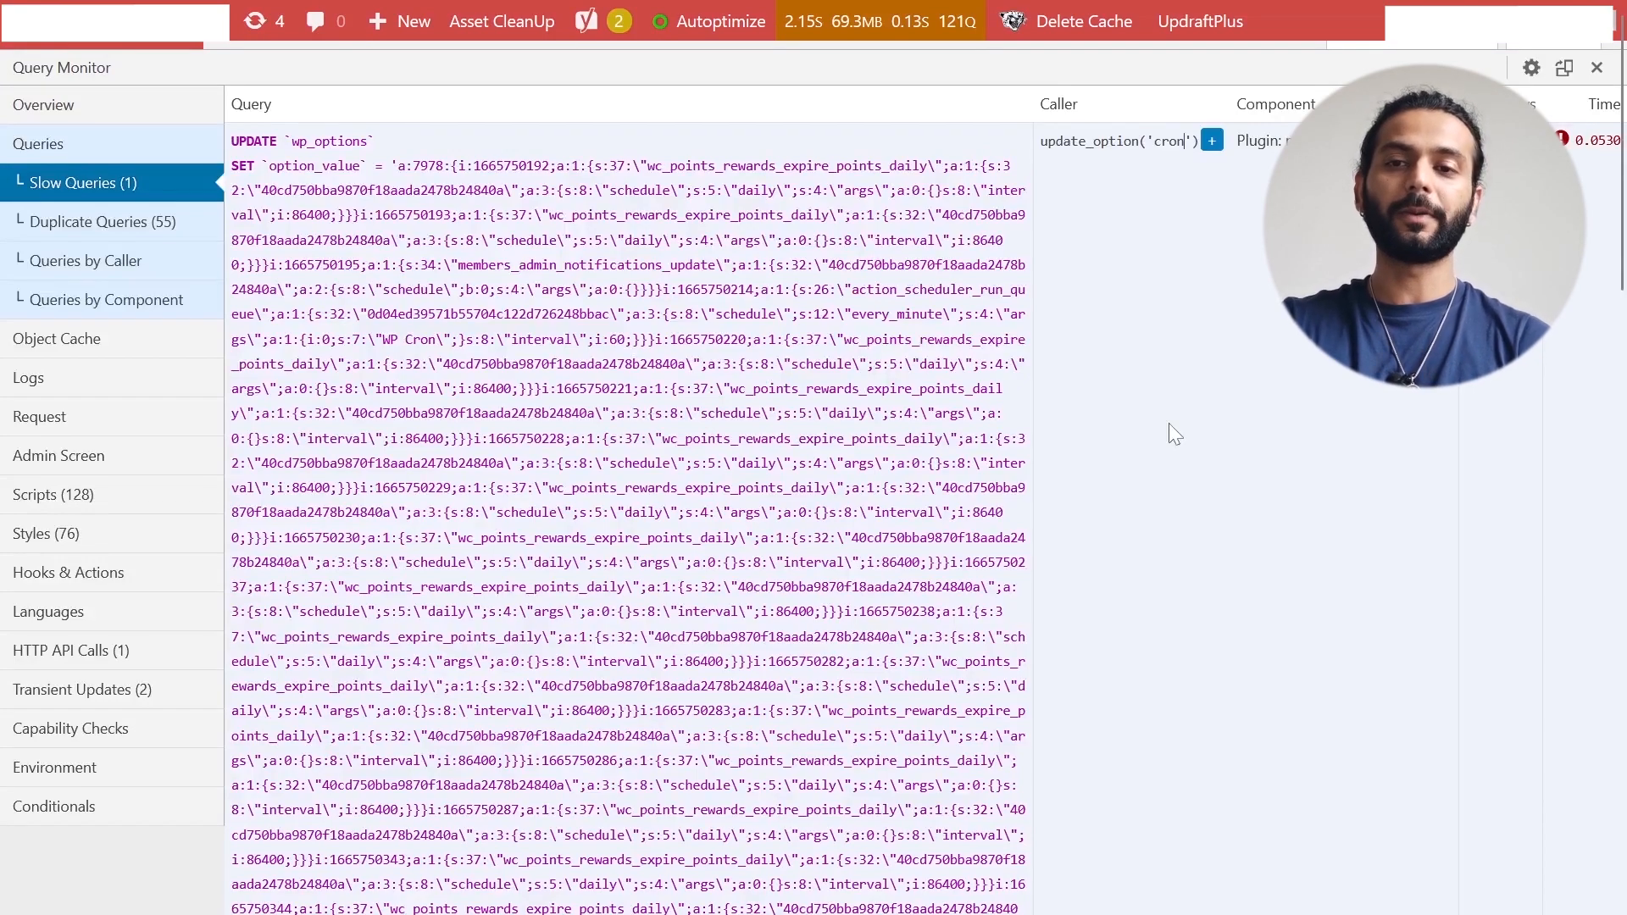
Switch to the Slow Queries (1) panel to show the members plugin's slow cron update query
{"action": "left_click", "coordinate": [841, 20]}
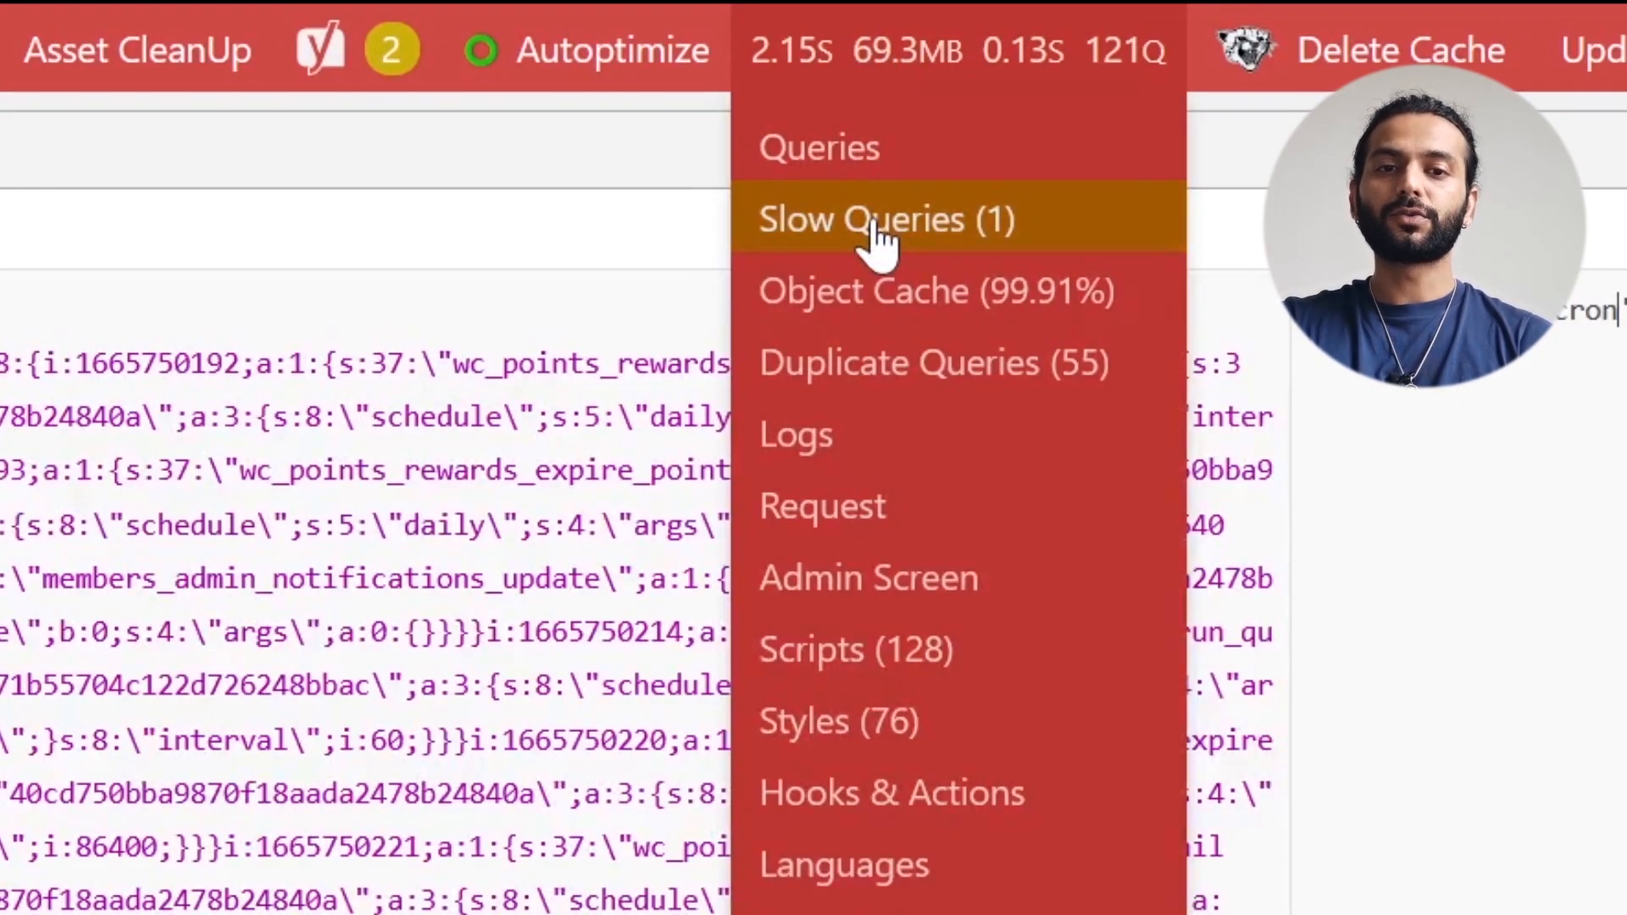
{"action": "left_click", "coordinate": [884, 218]}
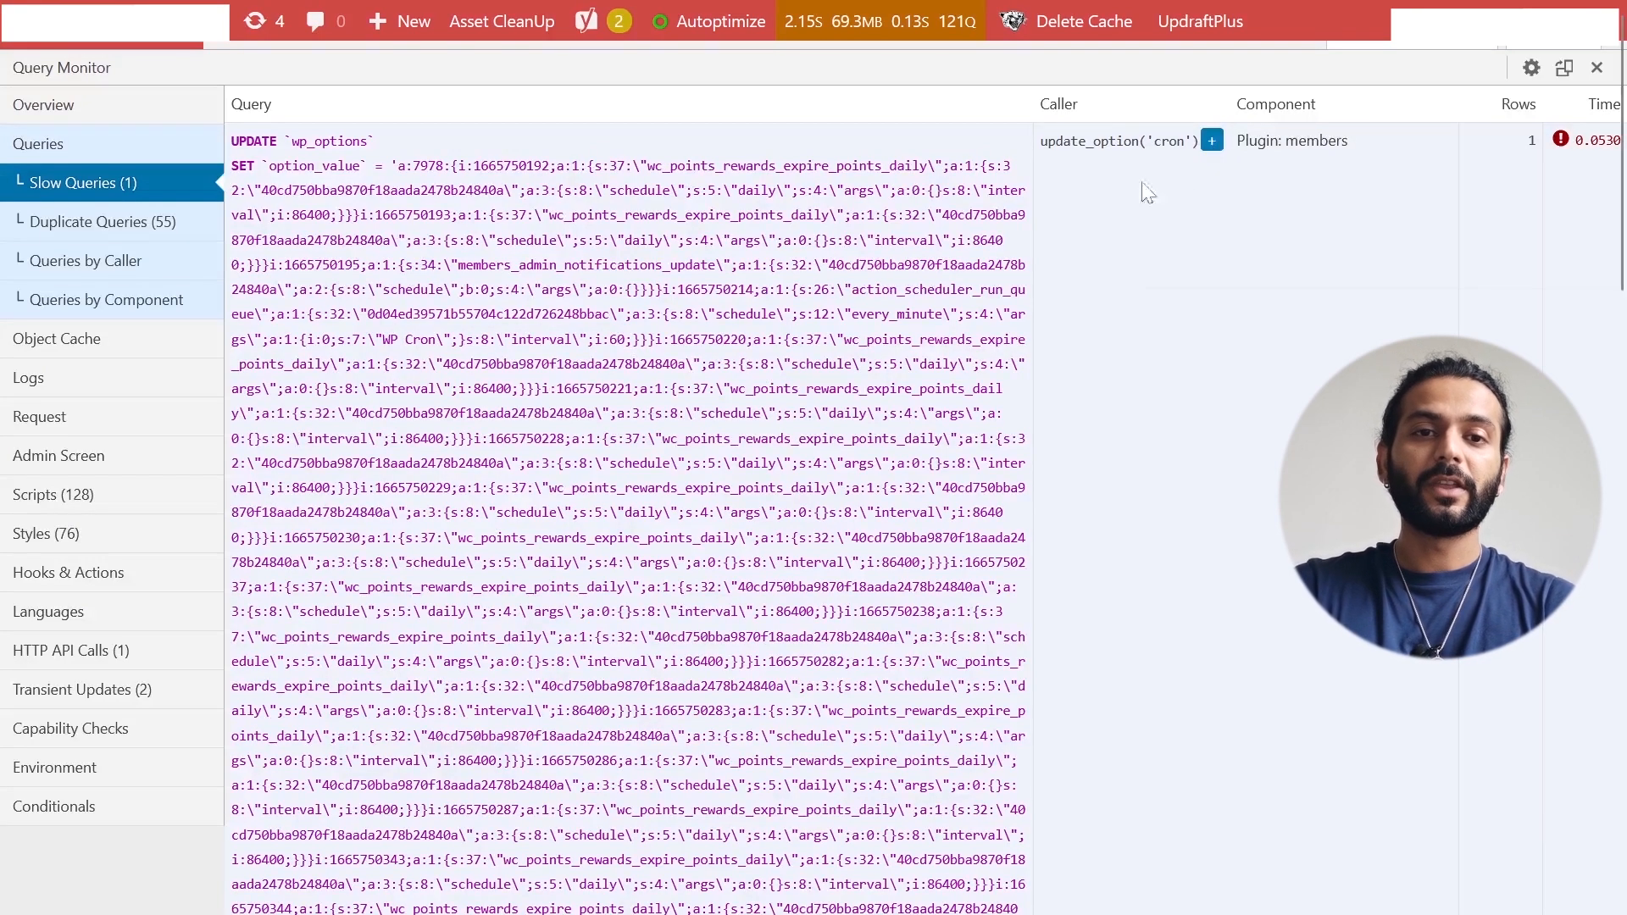
{"action": "mouse_move", "coordinate": [1159, 523]}
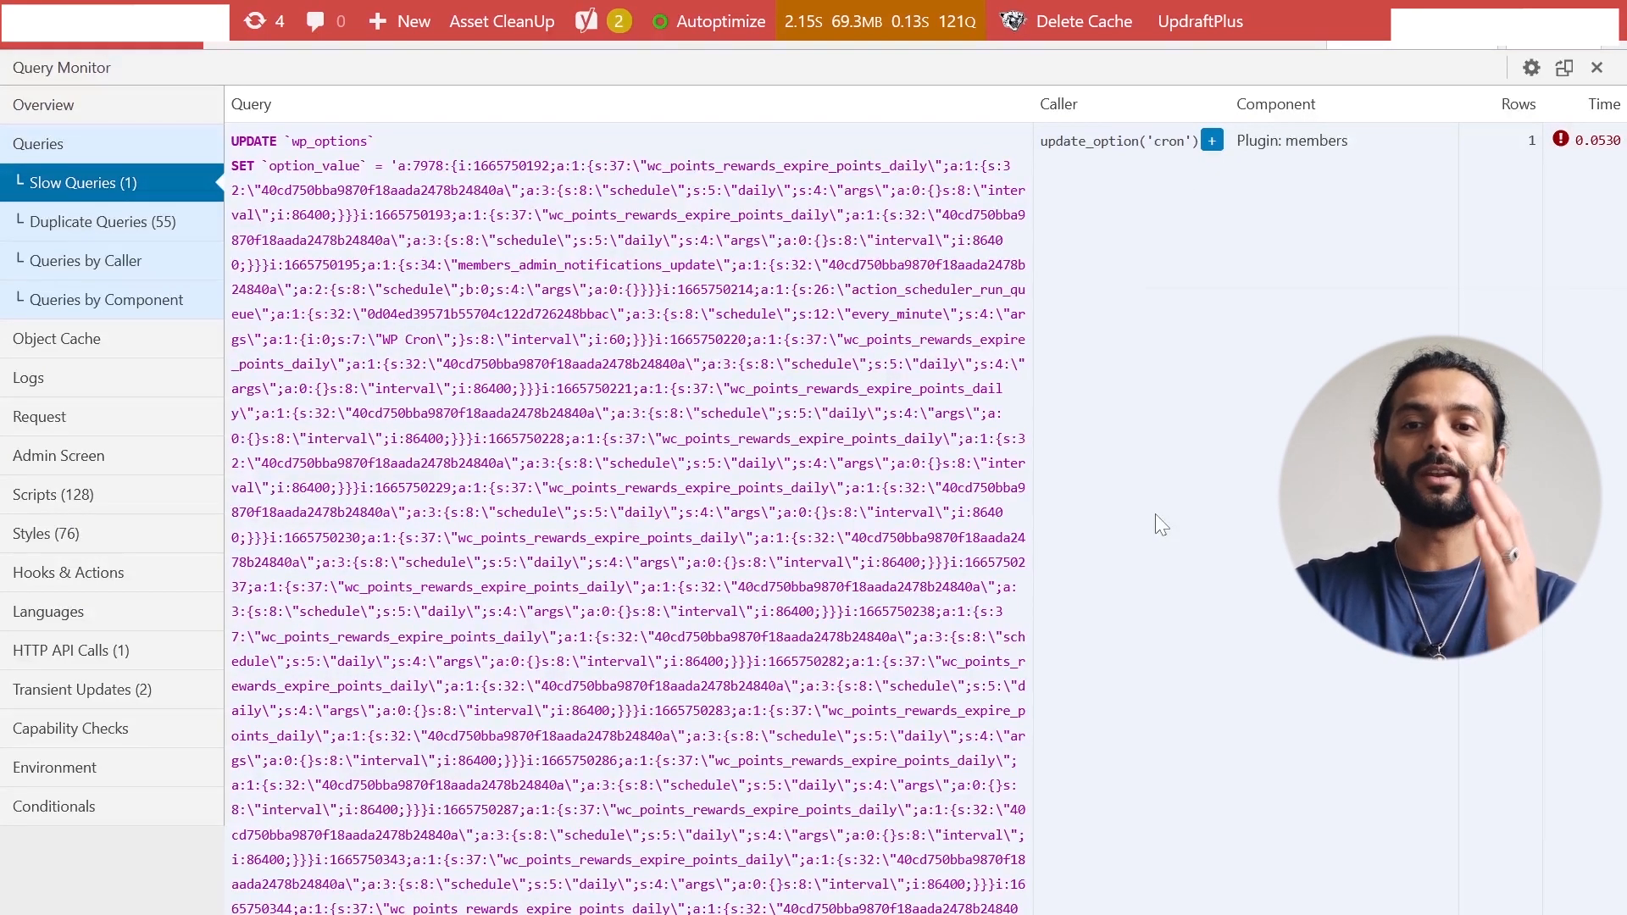